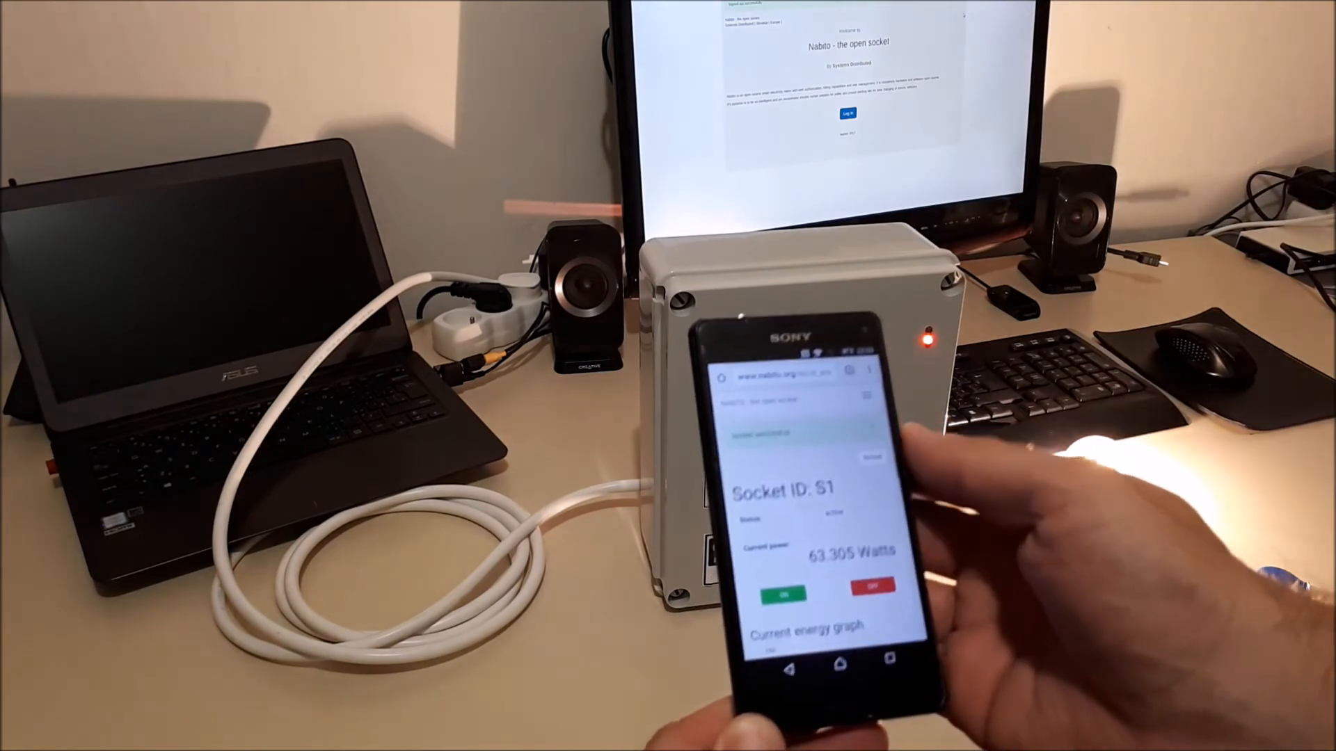
scroll(down, 3)
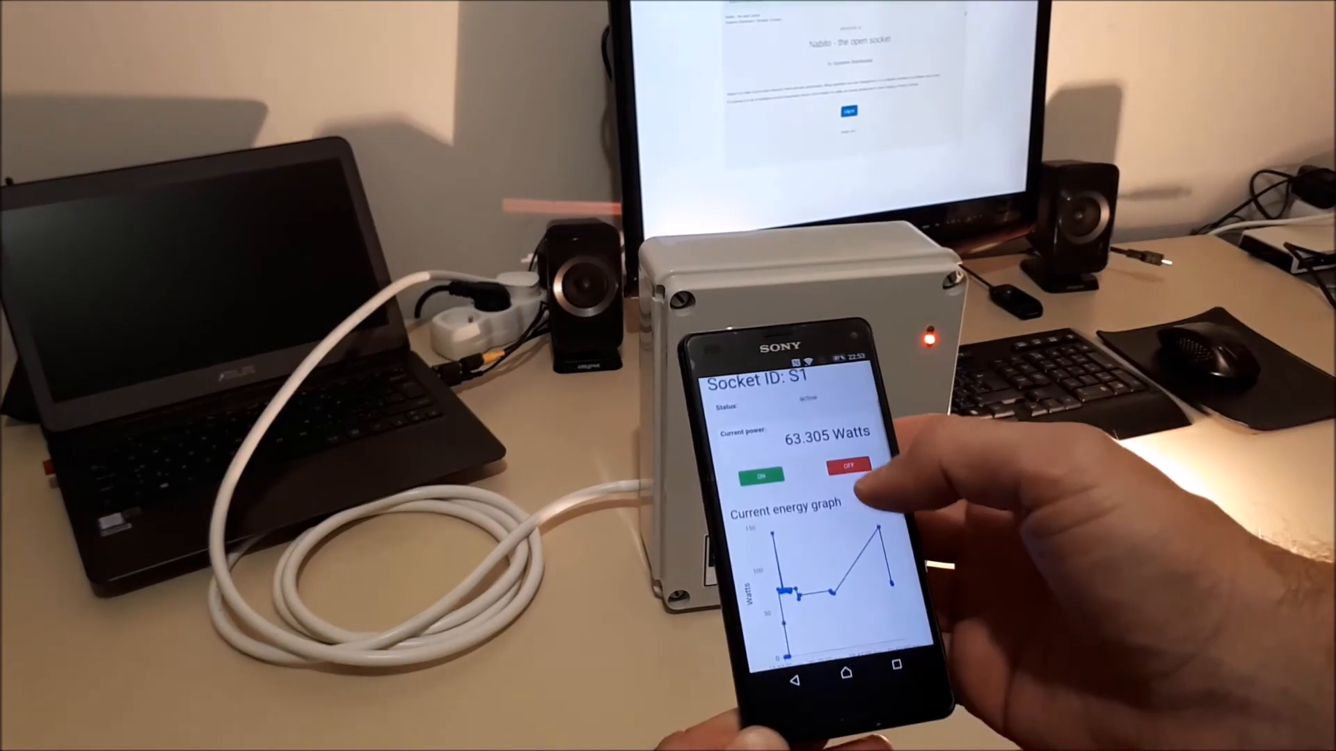
scroll(down, 3)
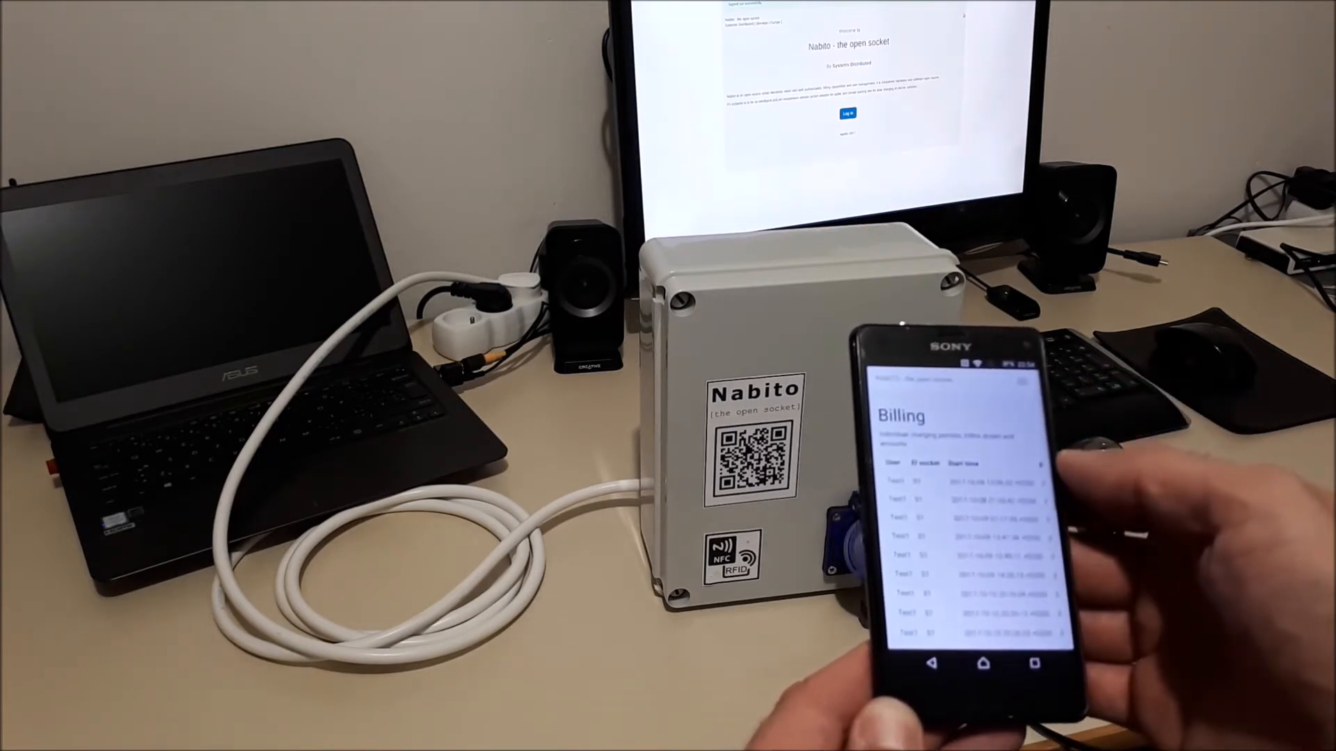
scroll(down, 3)
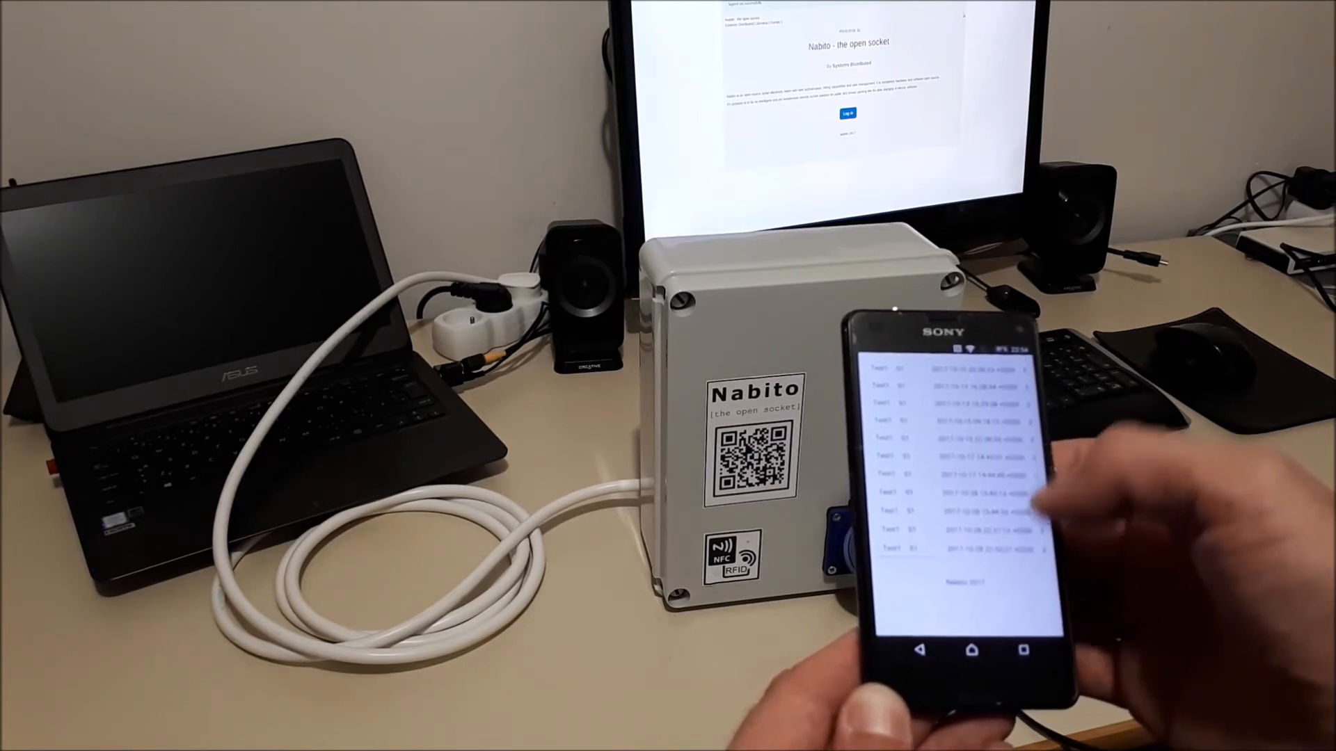